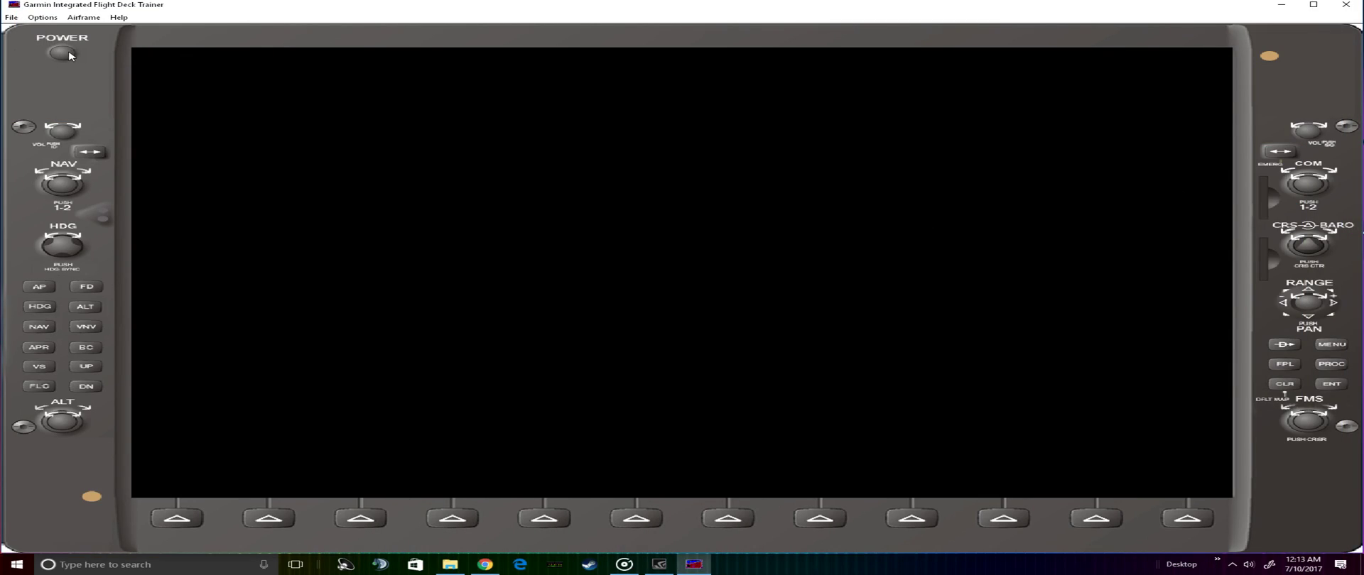
- Power up the G1000 display and acknowledge the database notice to reach the navigation map
{"action": "left_click", "coordinate": [61, 54]}
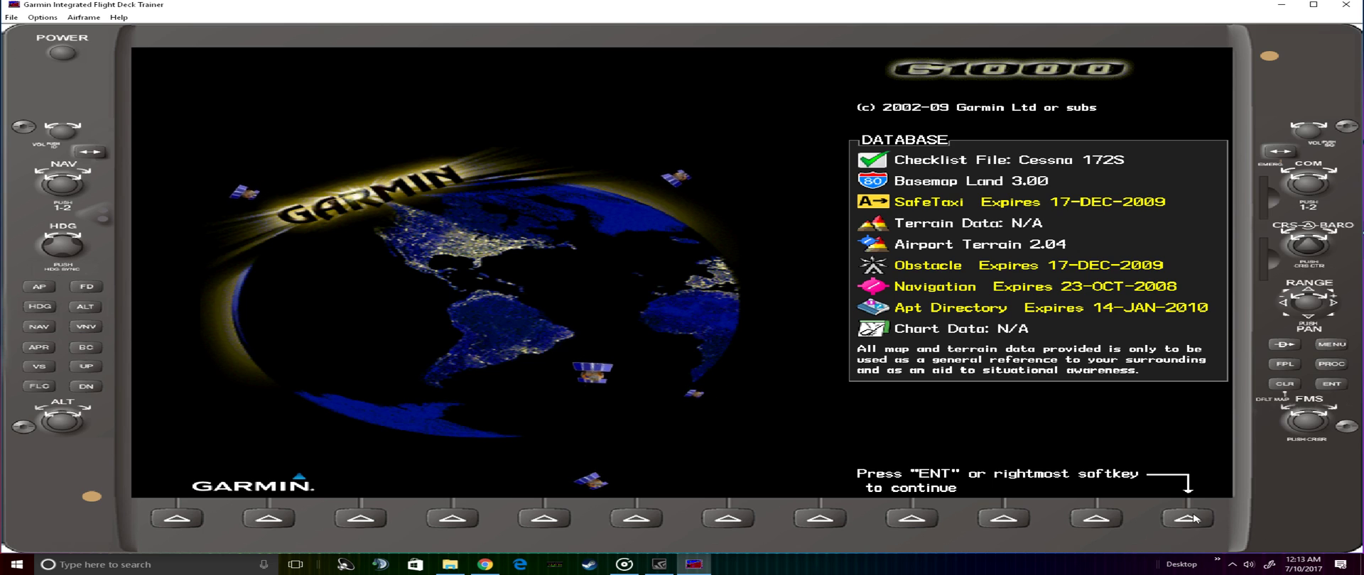
{"action": "left_click", "coordinate": [1187, 517]}
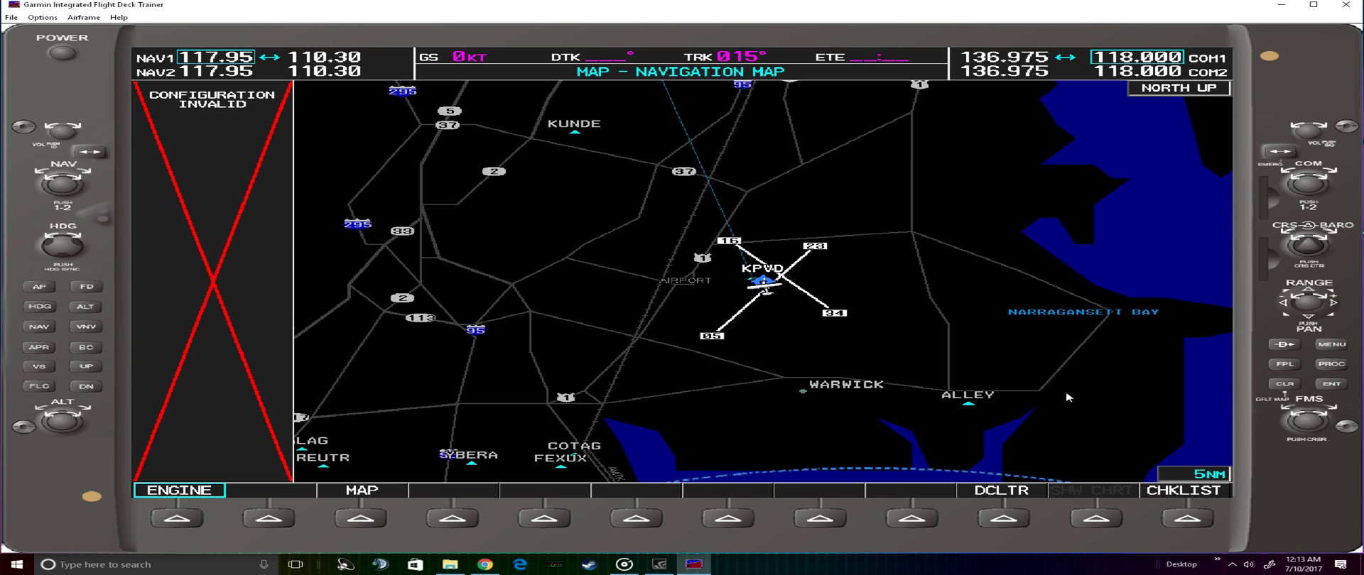
- Start the active flight plan with origin KPVD followed by waypoint AVONN
{"action": "left_click", "coordinate": [1283, 363]}
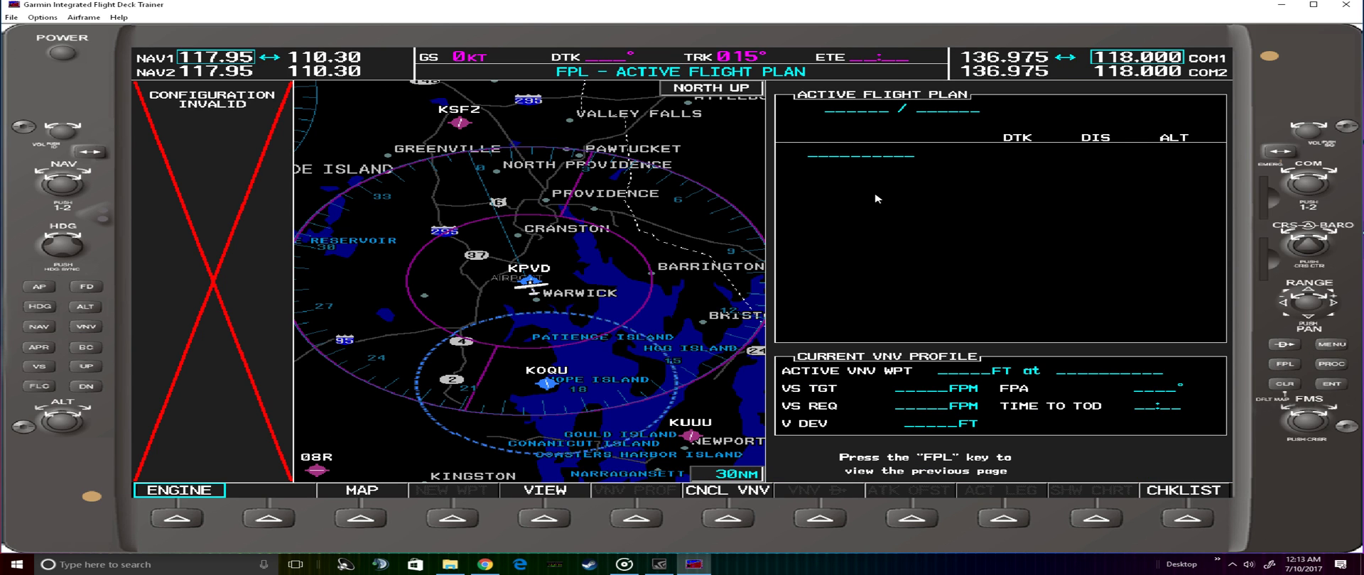
{"action": "mouse_move", "coordinate": [1351, 410]}
{"action": "type", "text": "AVO"}
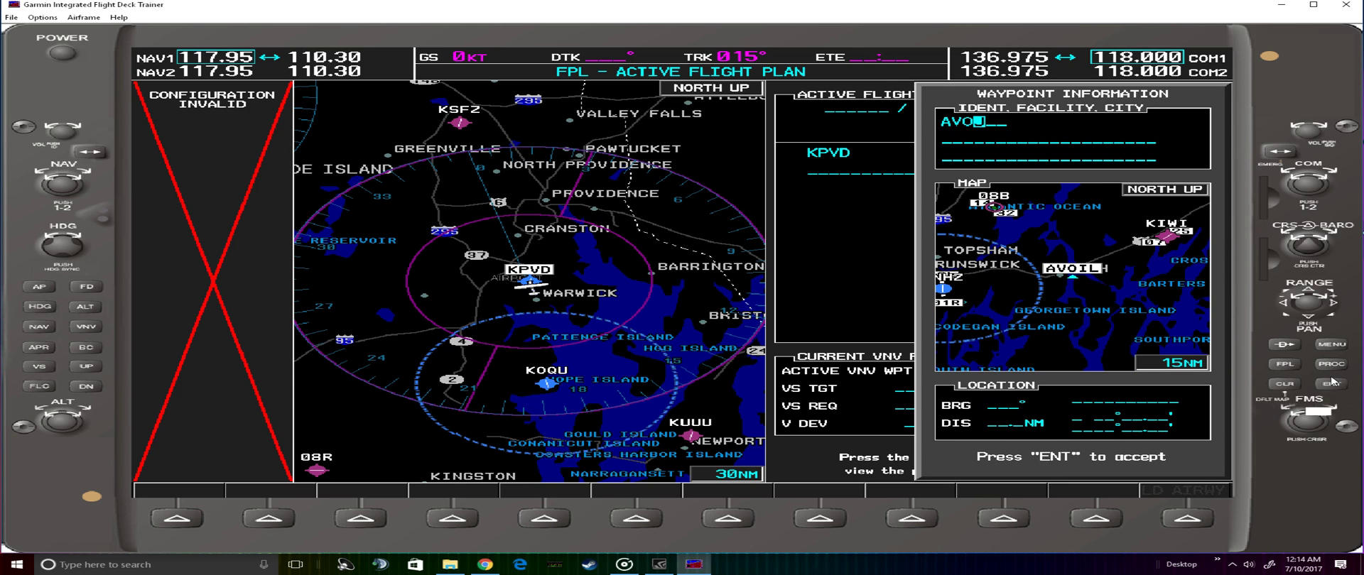
{"action": "type", "text": "NC"}
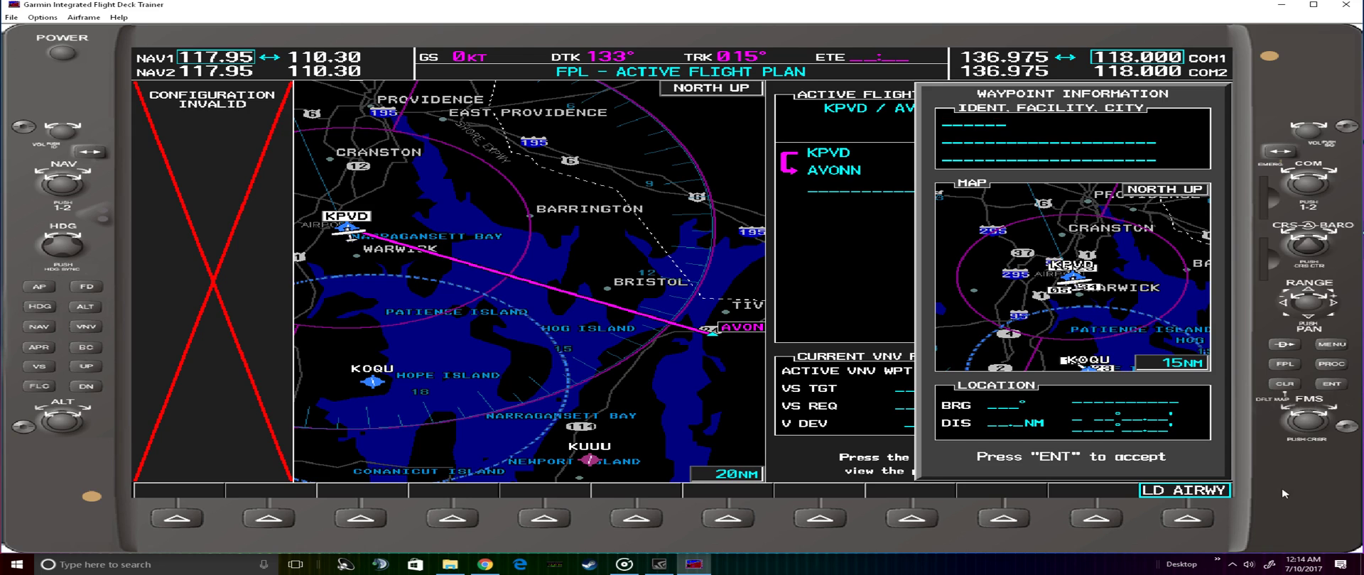
{"action": "mouse_move", "coordinate": [1226, 526]}
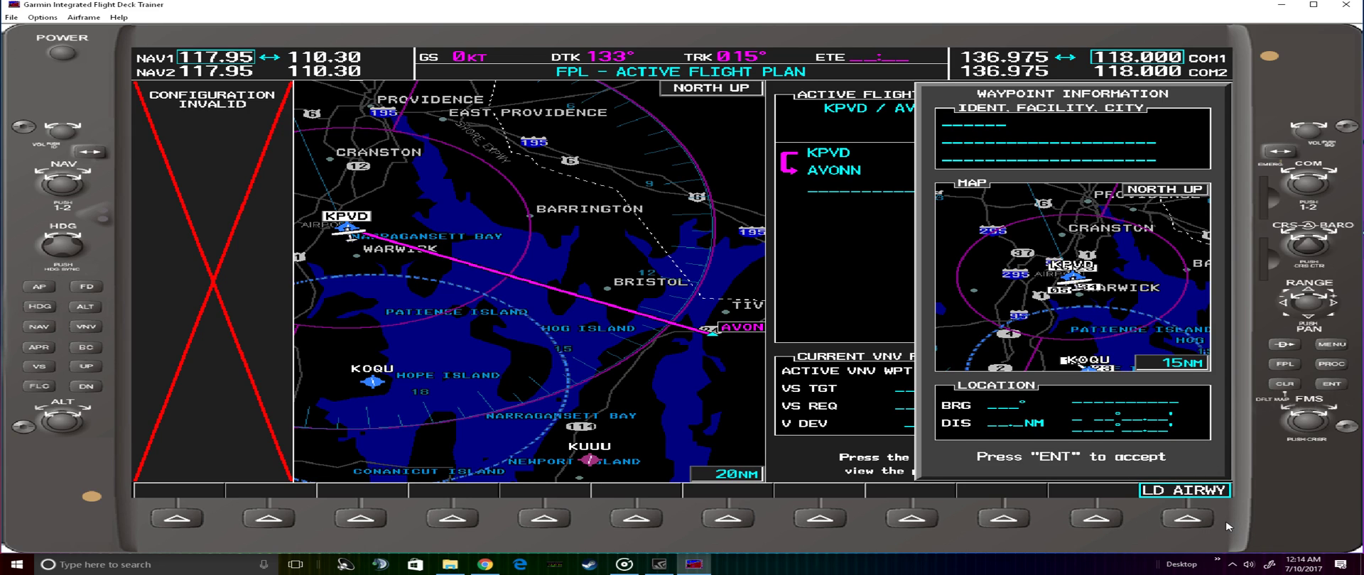
{"action": "mouse_move", "coordinate": [1185, 518]}
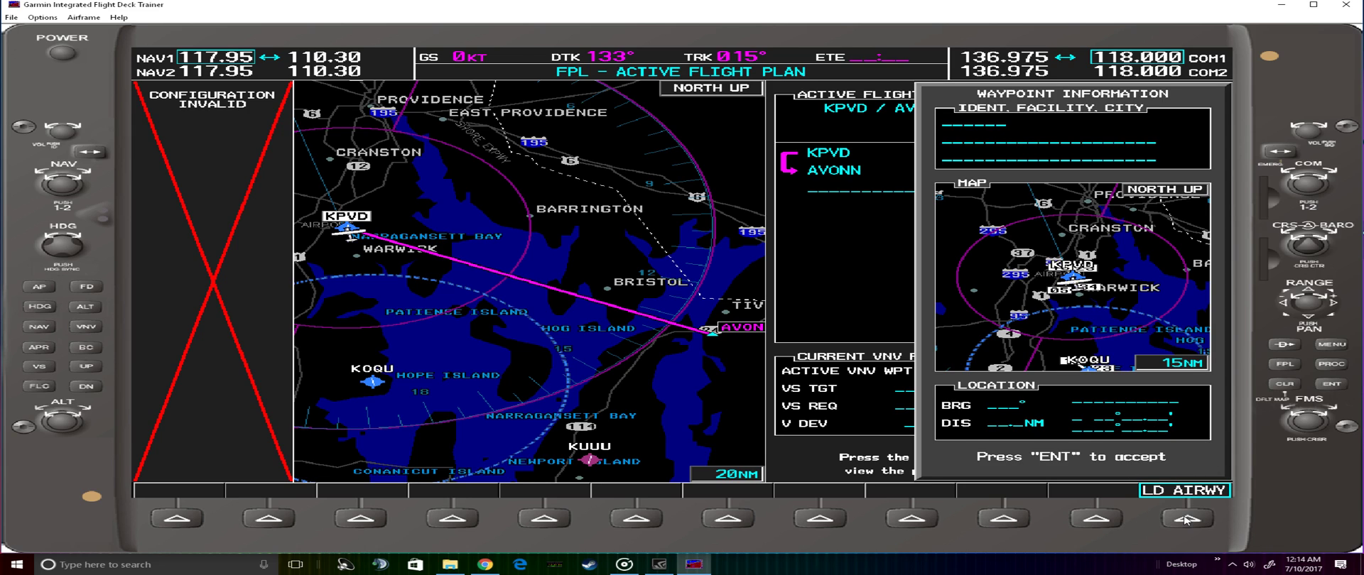
- Load airway V146 from AVONN with exit MVY, adding COSSY and MVY to the route
{"action": "left_click", "coordinate": [1185, 518]}
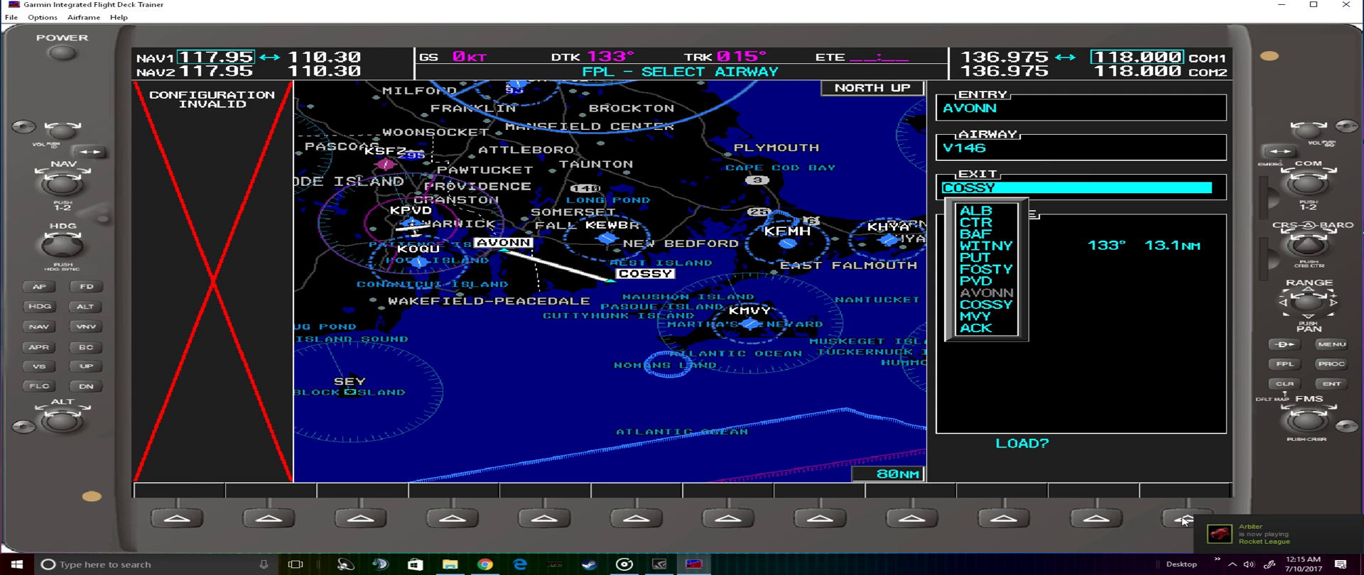
{"action": "left_click", "coordinate": [987, 316]}
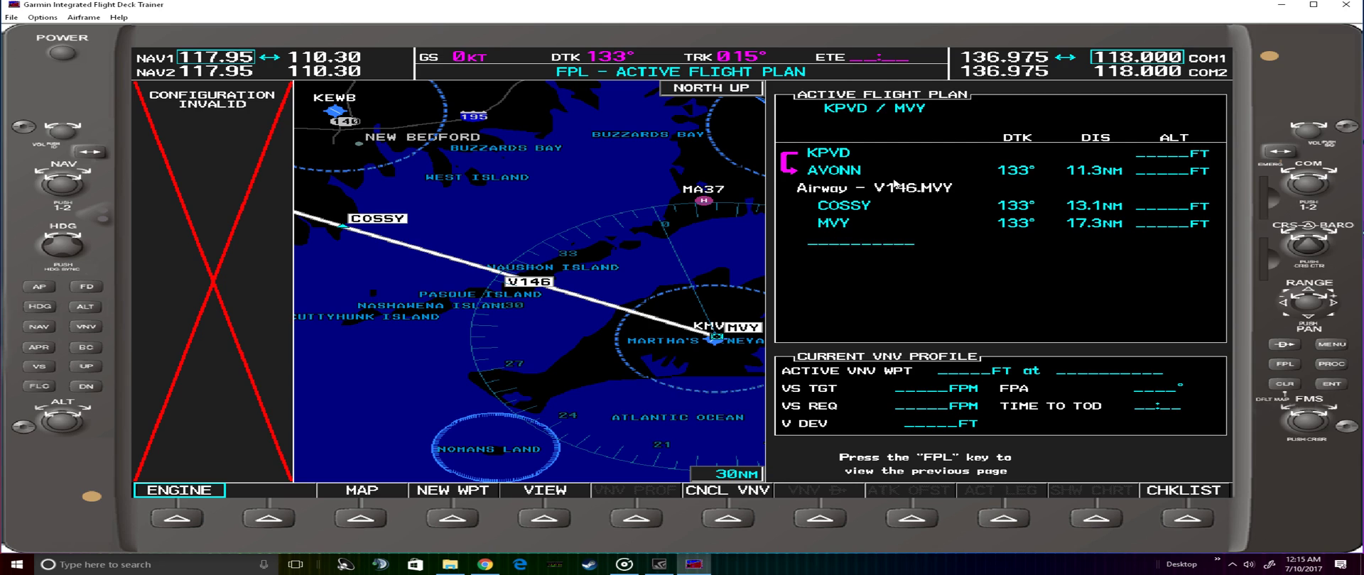
{"action": "mouse_move", "coordinate": [892, 213]}
{"action": "type", "text": "BENH"}
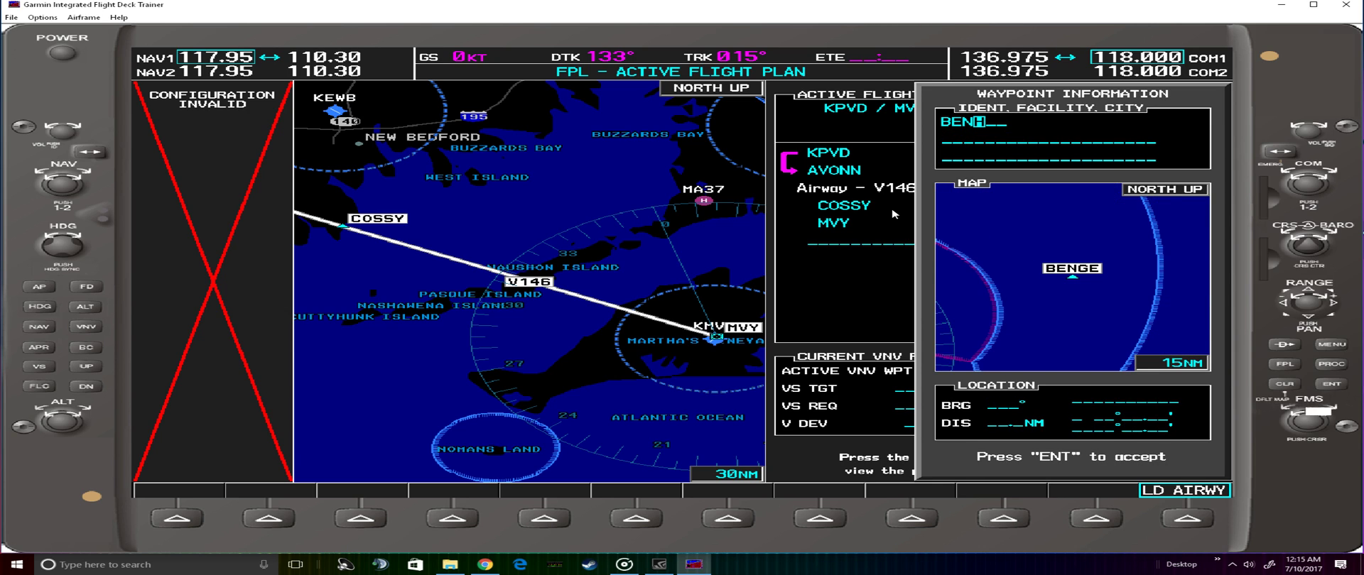
- Insert waypoint BENNT after MVY in the active flight plan
{"action": "type", "text": "ENNT"}
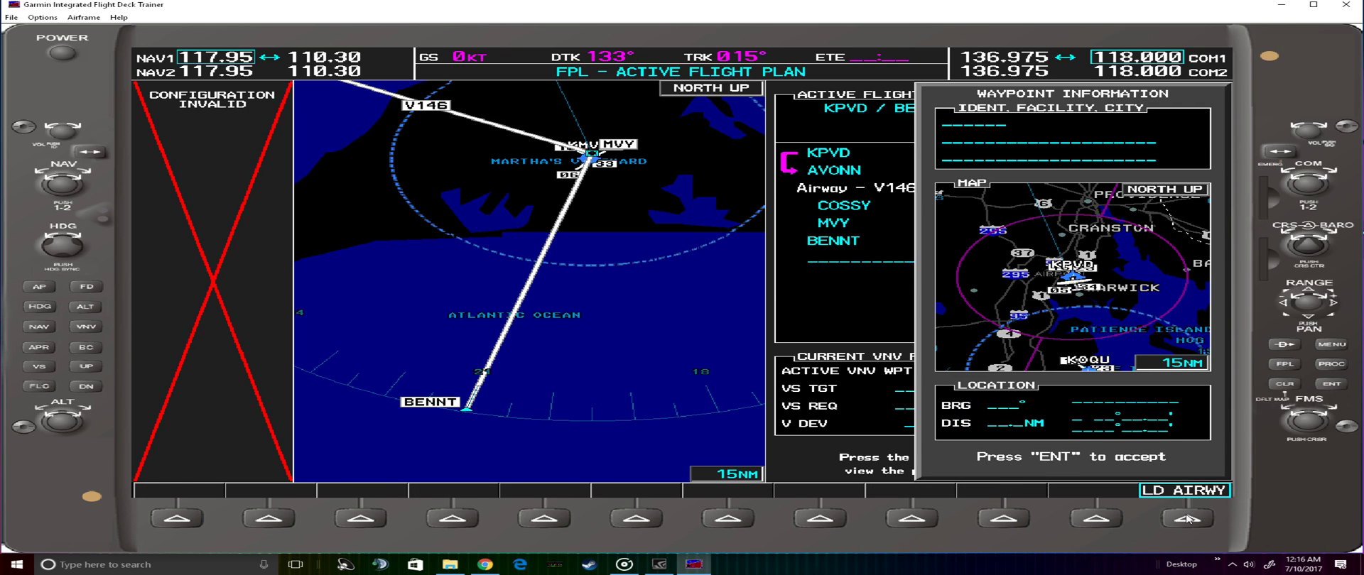
- Select airway V34 from BENNT with exit SEY, sequencing through NEWBE
{"action": "left_click", "coordinate": [1184, 518]}
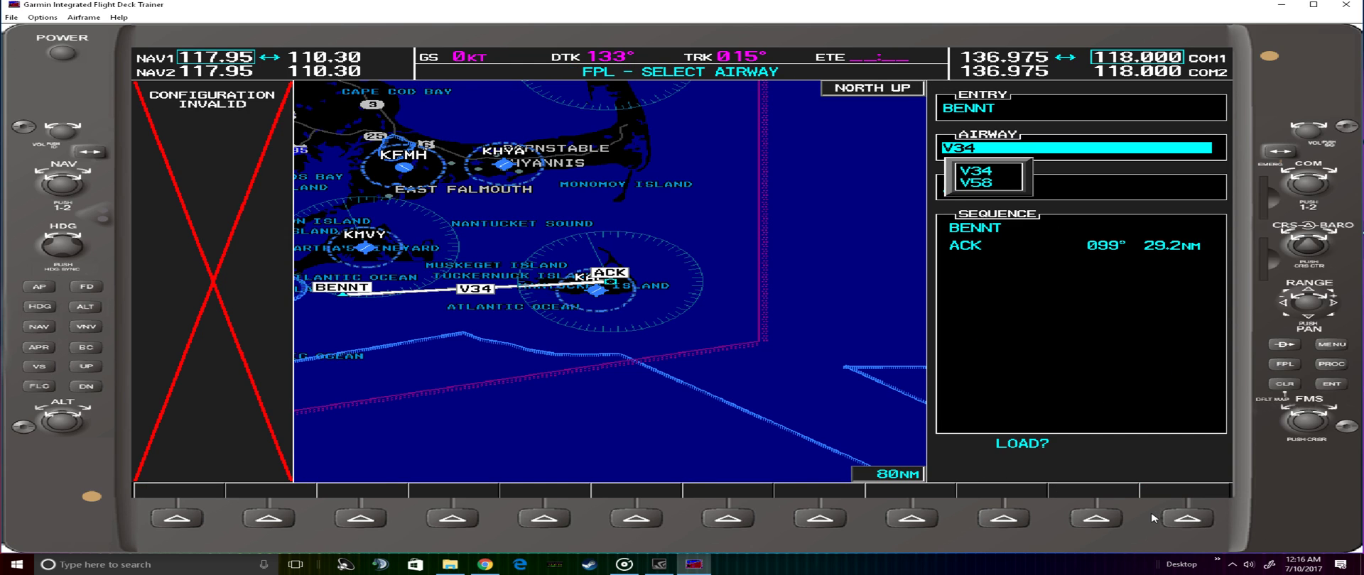
{"action": "left_click", "coordinate": [976, 170]}
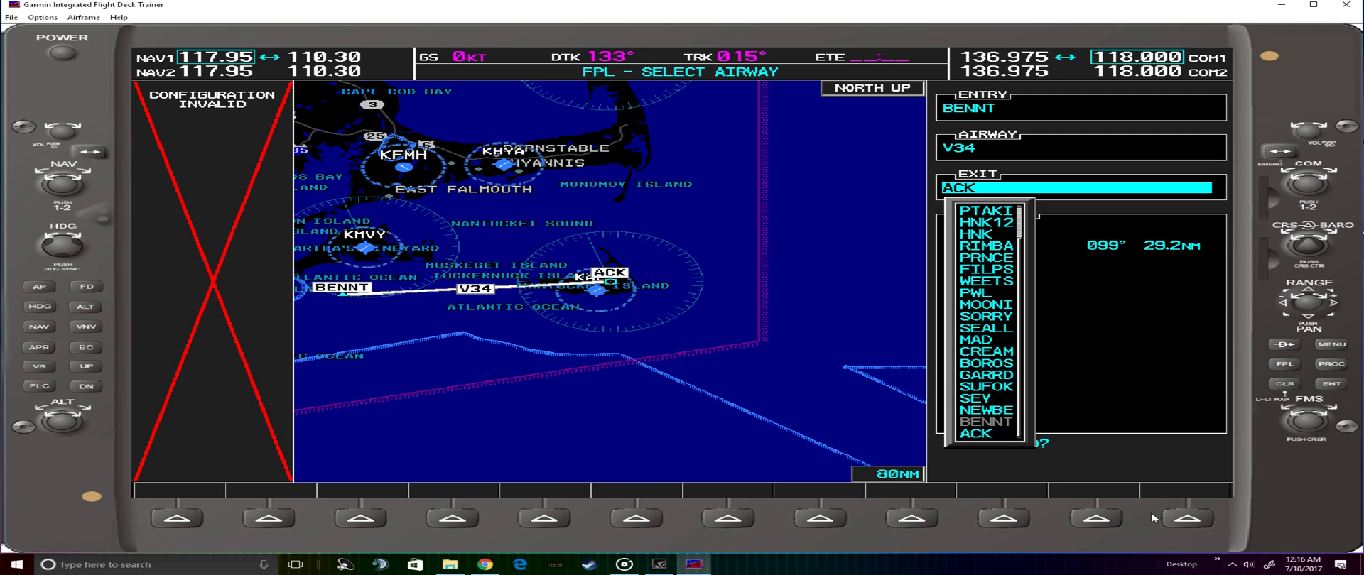
{"action": "left_click", "coordinate": [983, 398]}
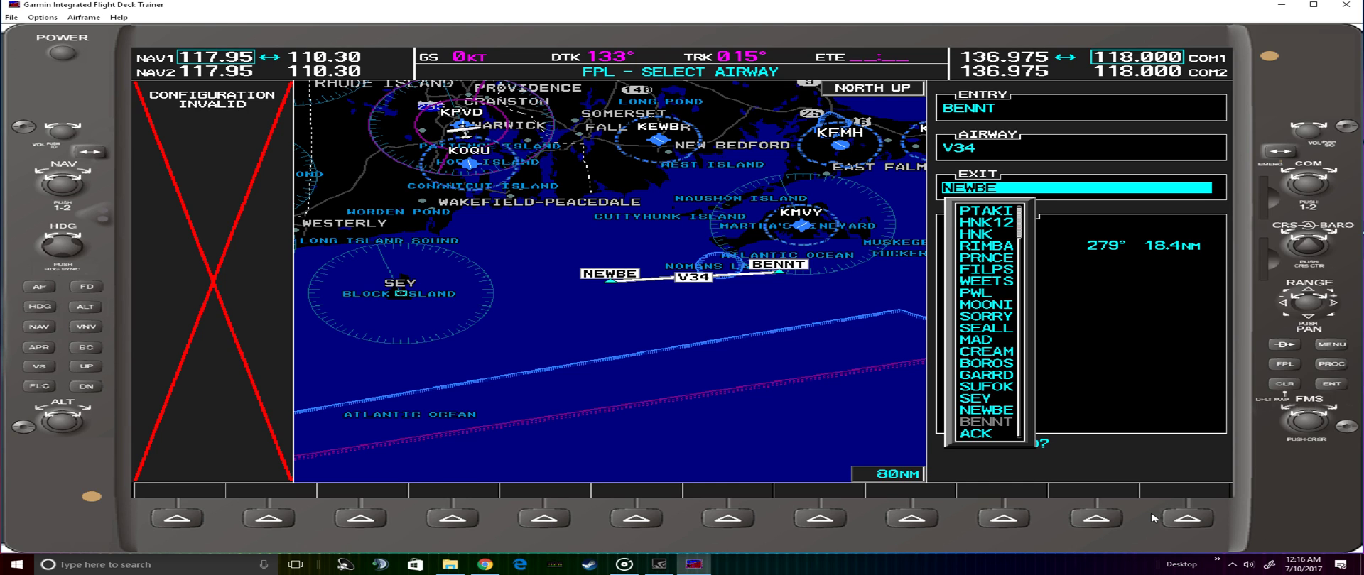
{"action": "left_click", "coordinate": [976, 399]}
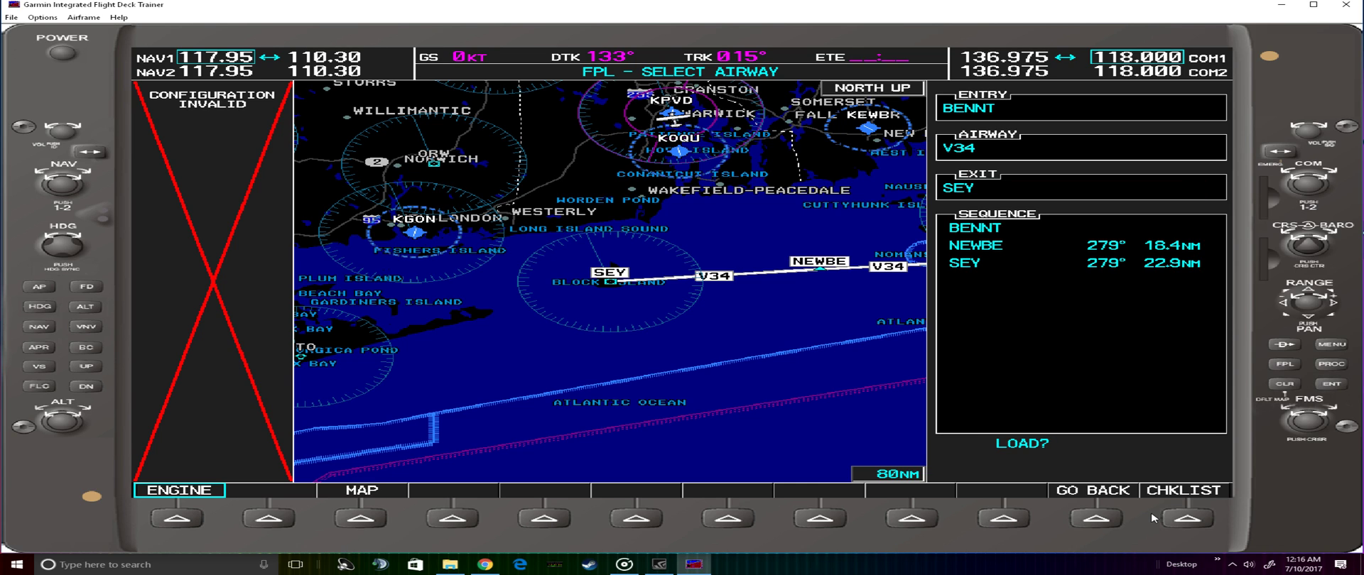
{"action": "mouse_move", "coordinate": [865, 452]}
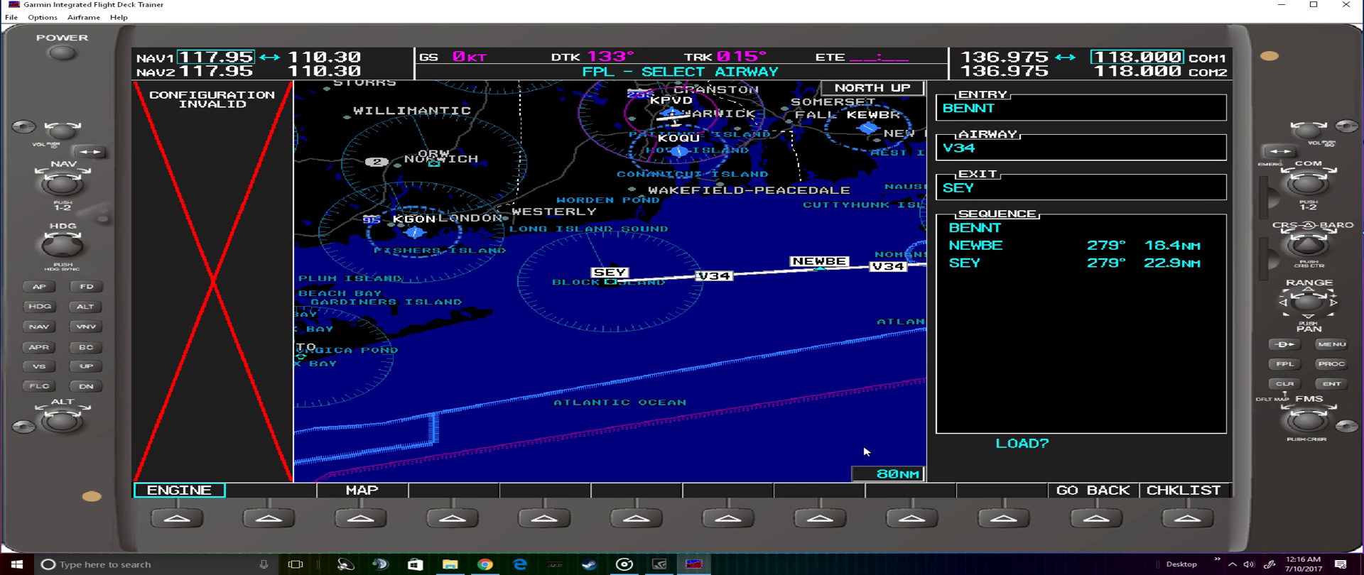
- Confirm LOAD? to insert V34 so the route runs through NEWBE and SEY to KBID
{"action": "left_click", "coordinate": [1021, 444]}
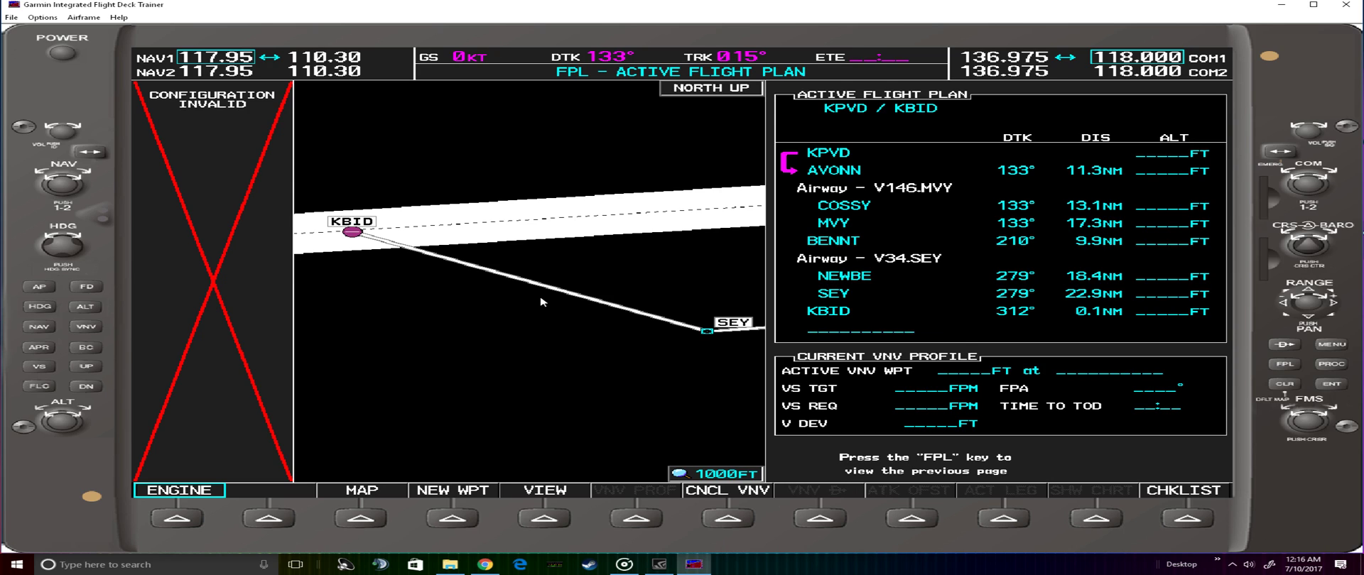
{"action": "mouse_move", "coordinate": [426, 301]}
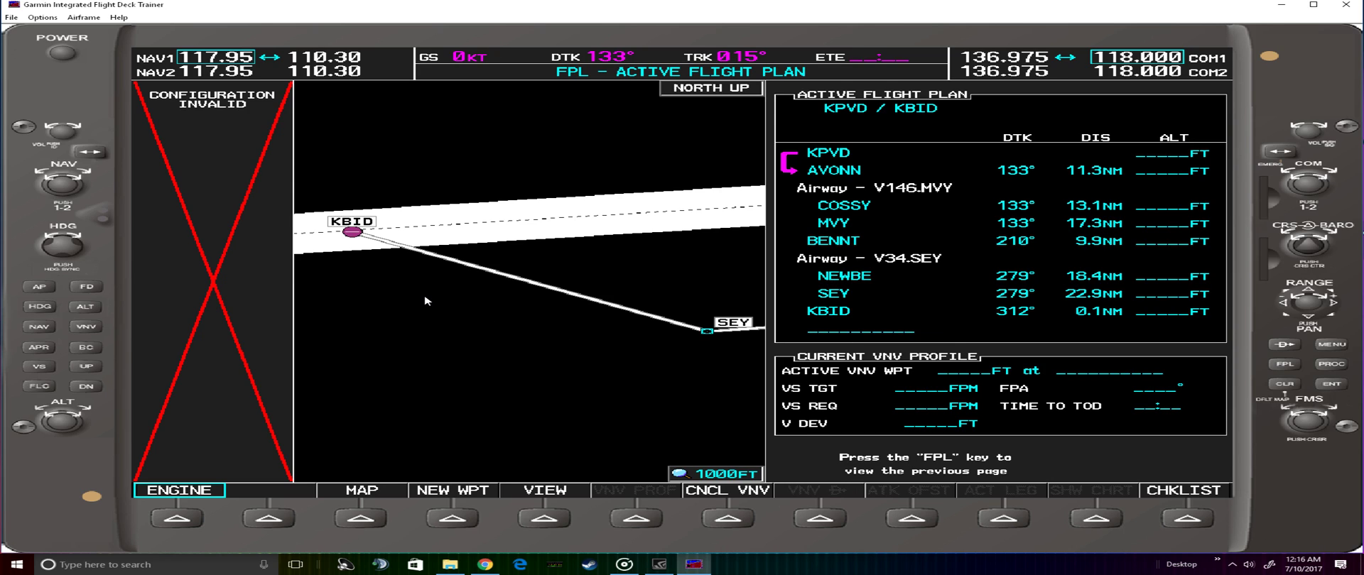
{"action": "mouse_move", "coordinate": [501, 281]}
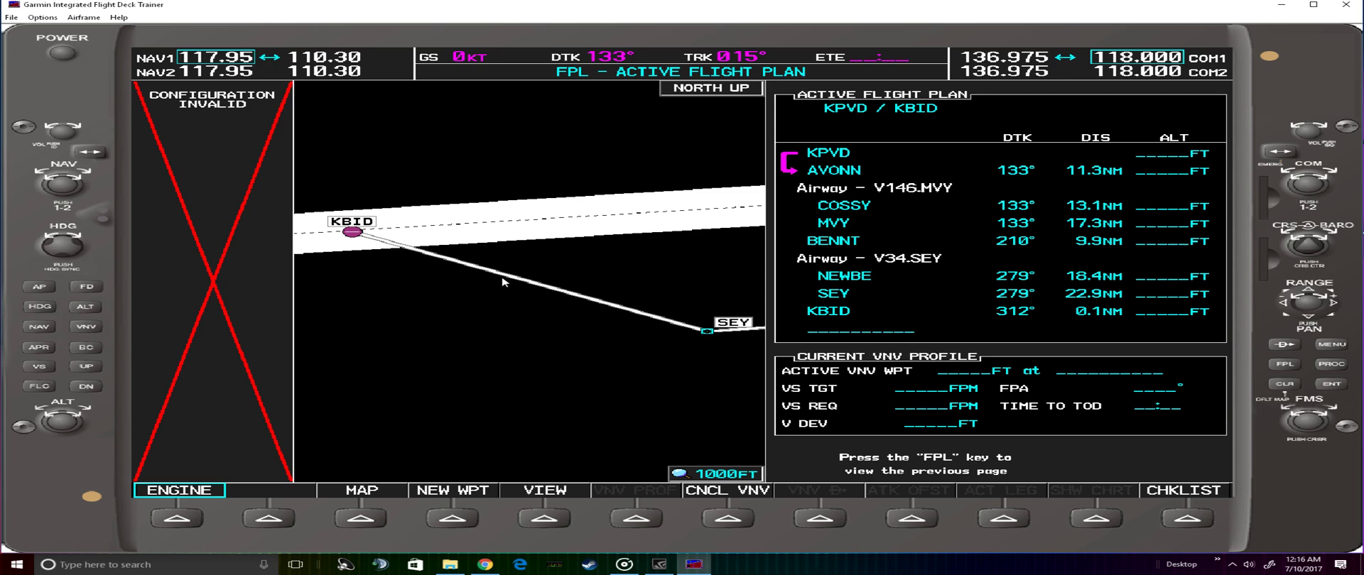
{"action": "mouse_move", "coordinate": [547, 296]}
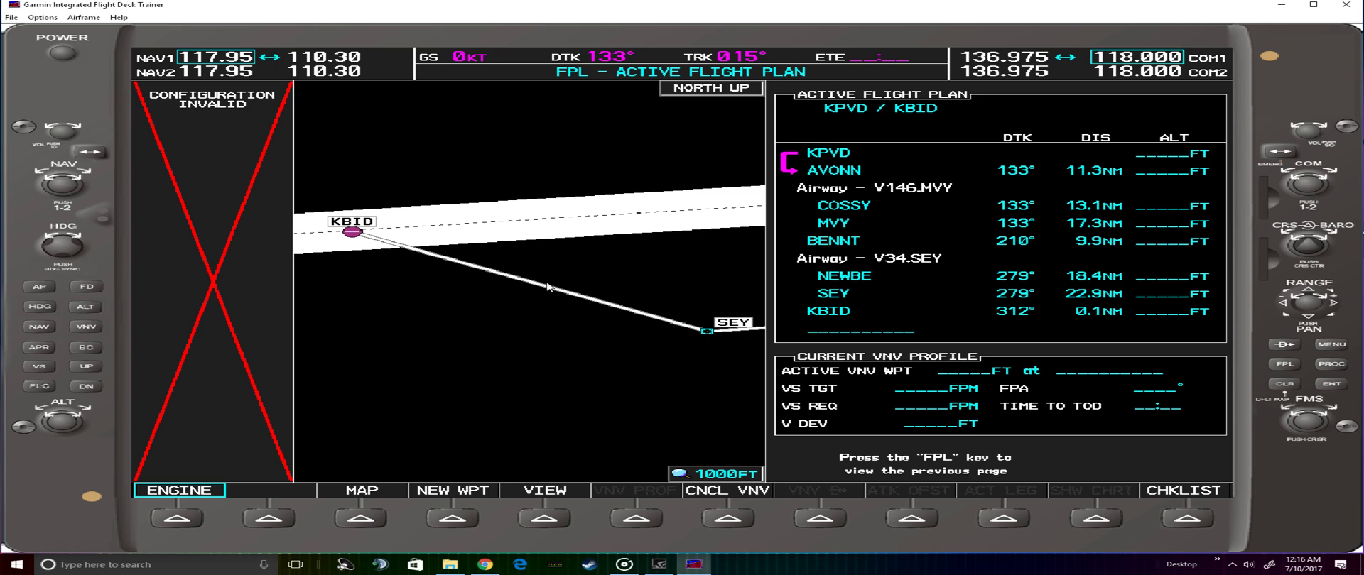
{"action": "mouse_move", "coordinate": [536, 265]}
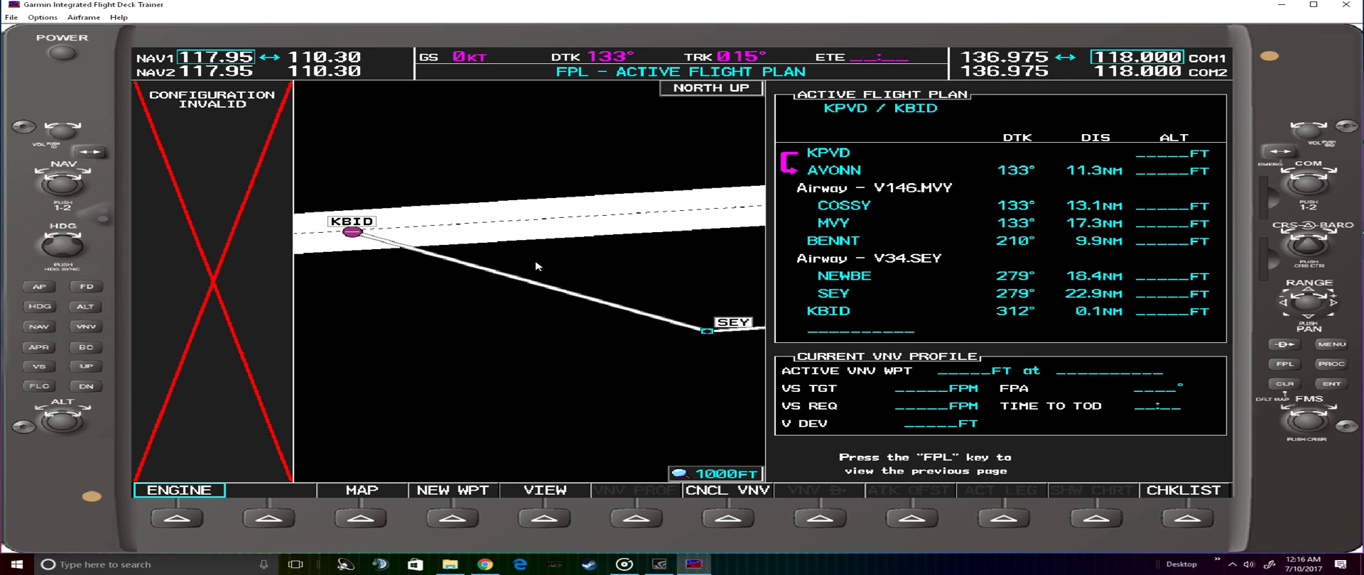
{"action": "mouse_move", "coordinate": [514, 242]}
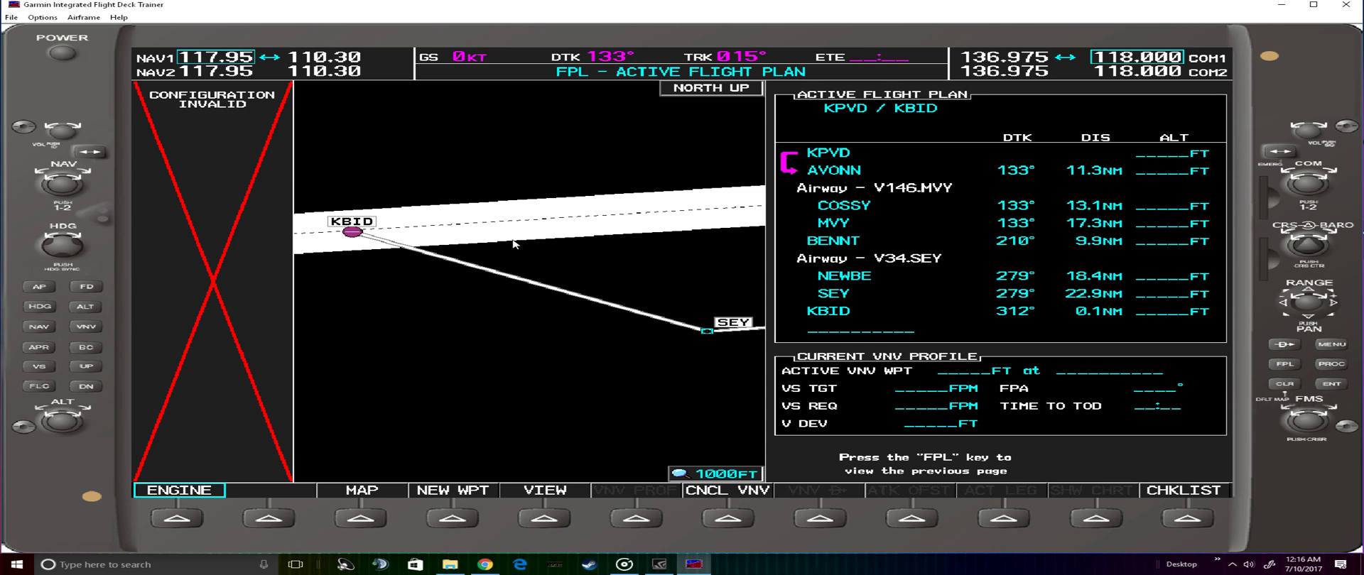
{"action": "mouse_move", "coordinate": [511, 265]}
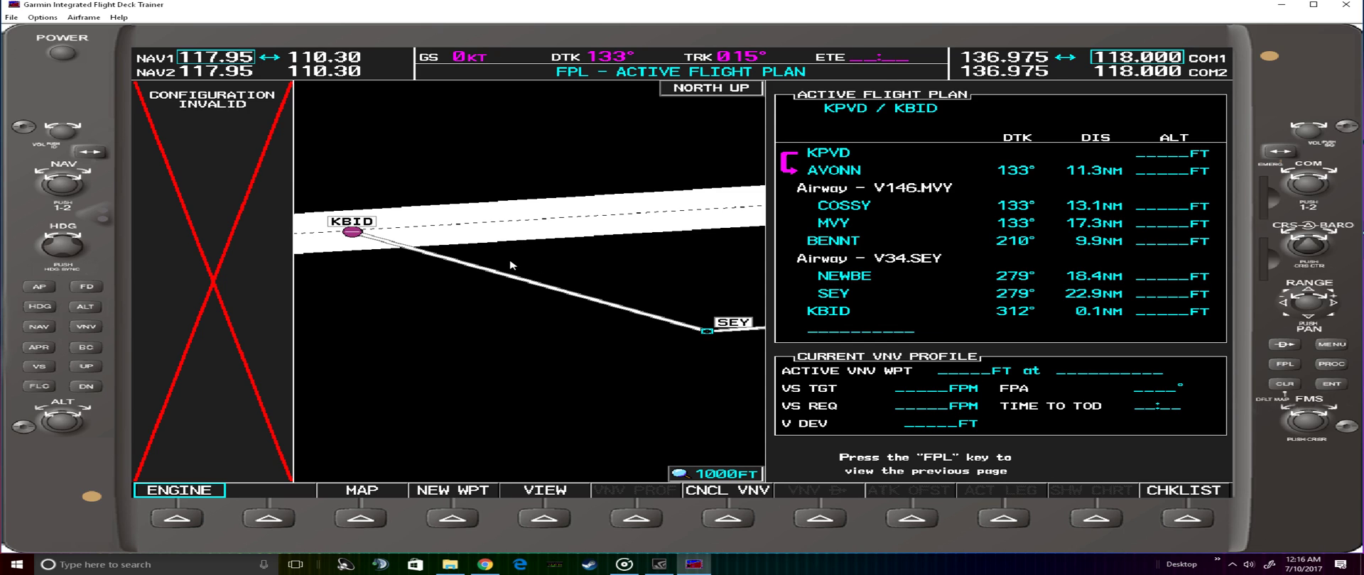